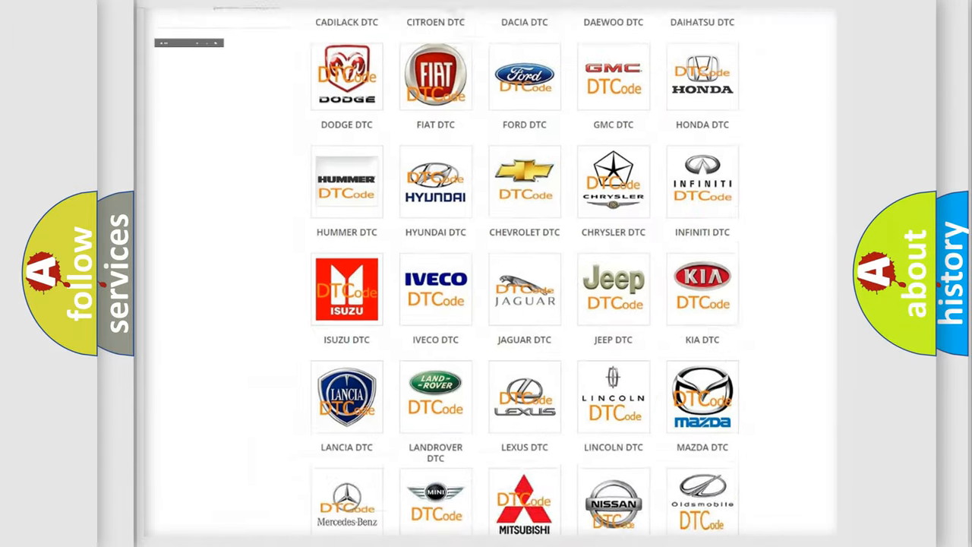
scroll(up, 3)
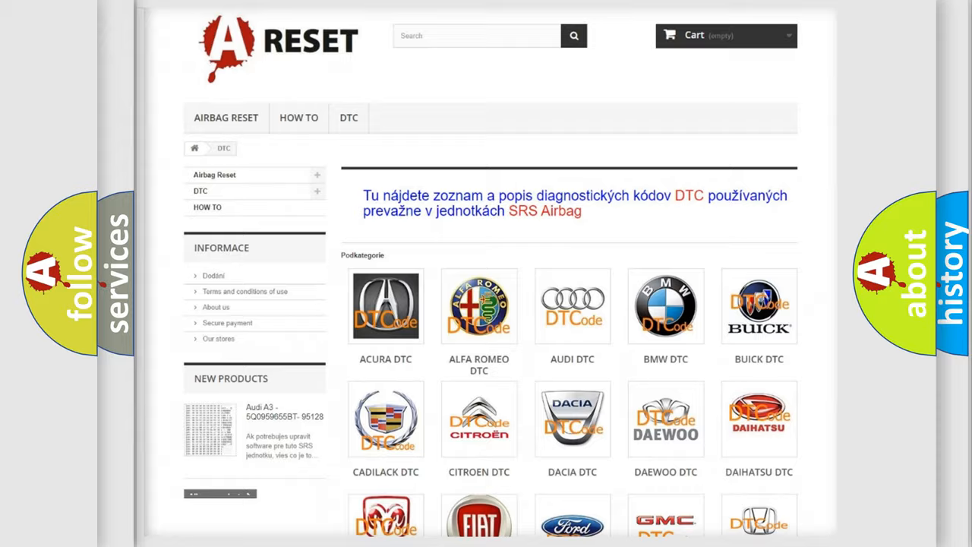
scroll(down, 3)
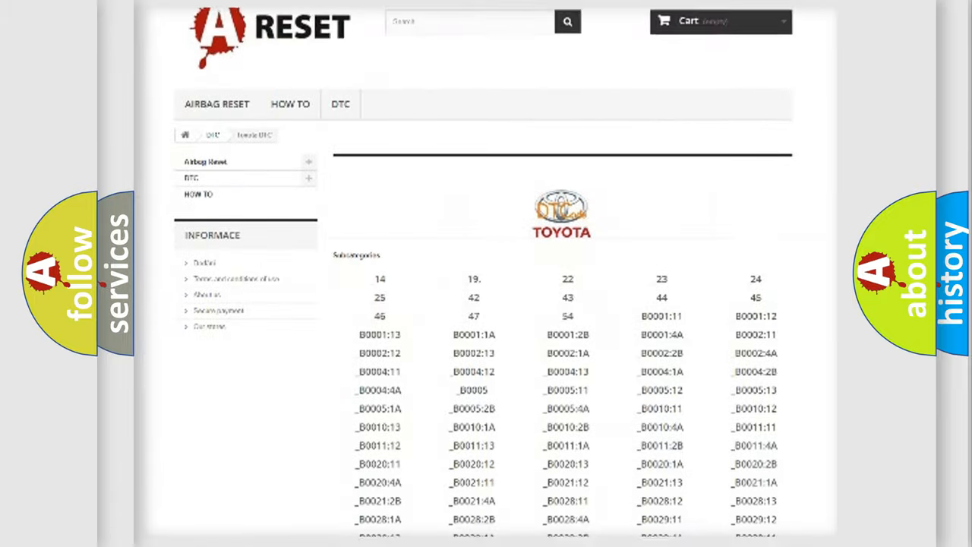
scroll(down, 3)
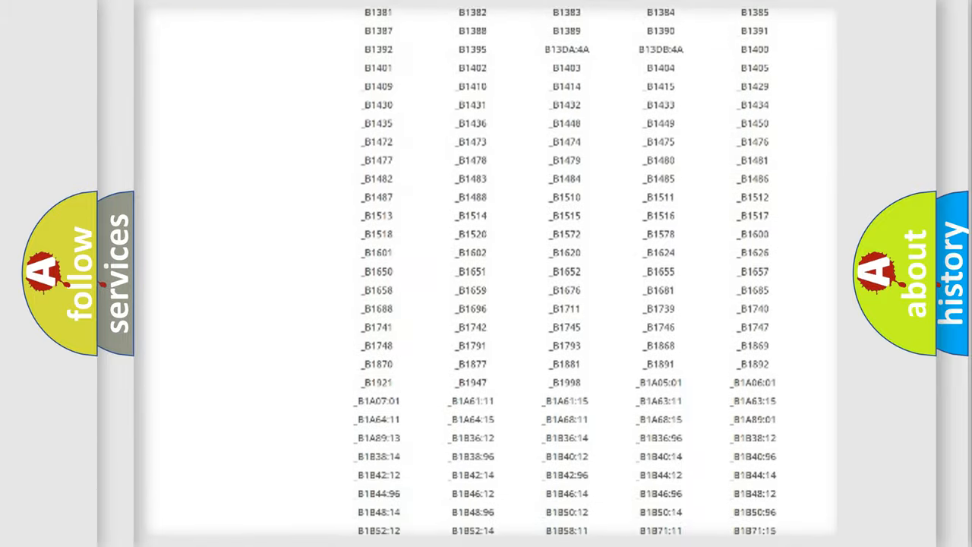
scroll(up, 3)
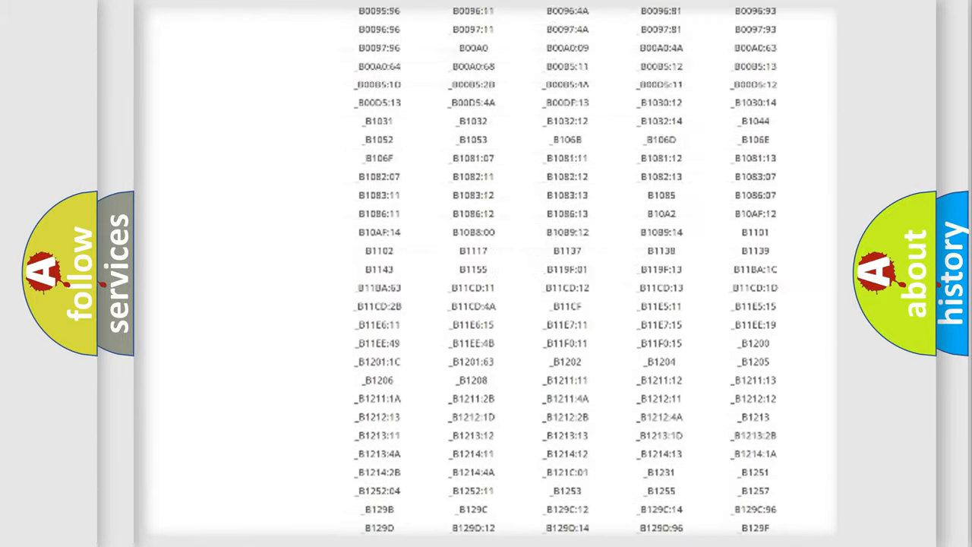
scroll(up, 3)
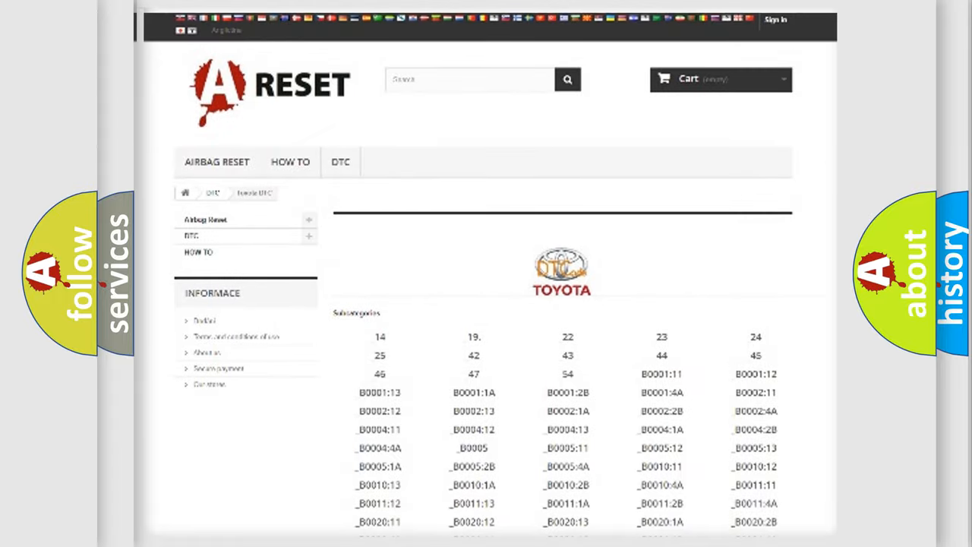